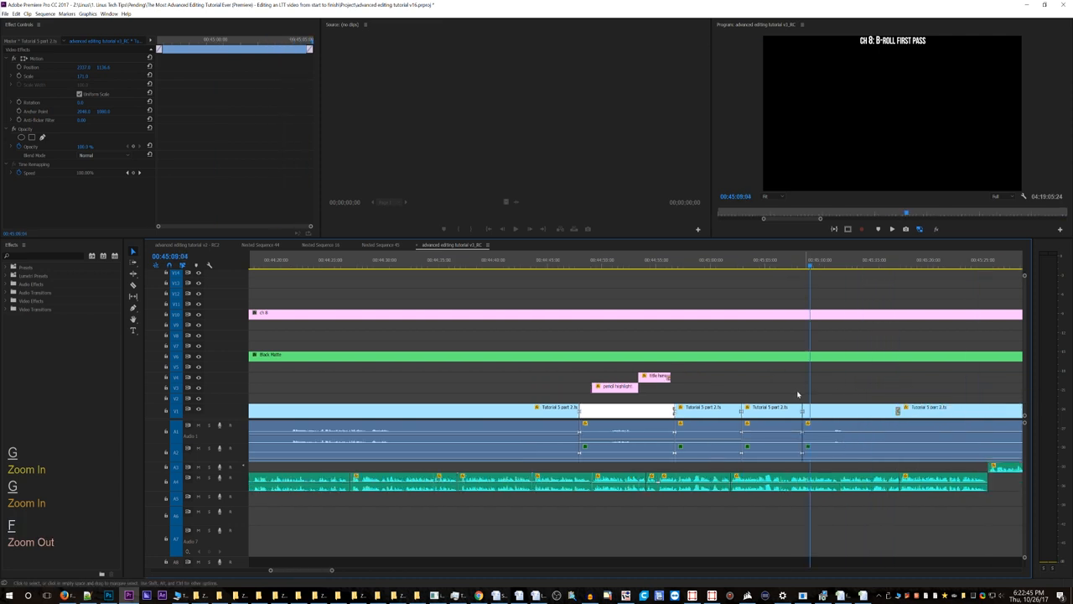
Step: Focus the timeline on the edit area holding the stray cross-dissolve between the tutorial clips
click(909, 265)
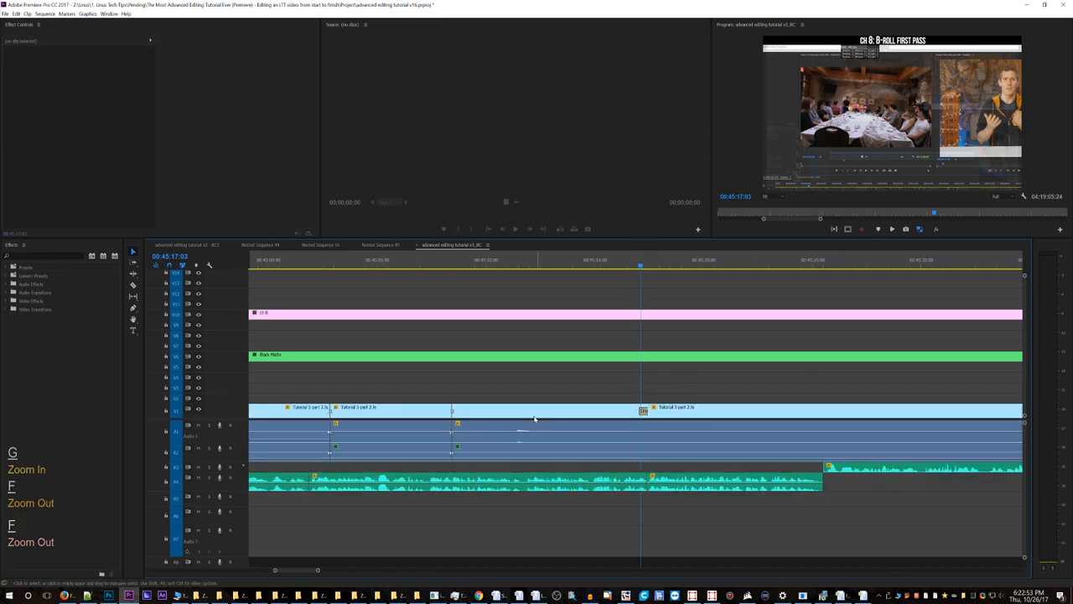
mouse_move(406, 389)
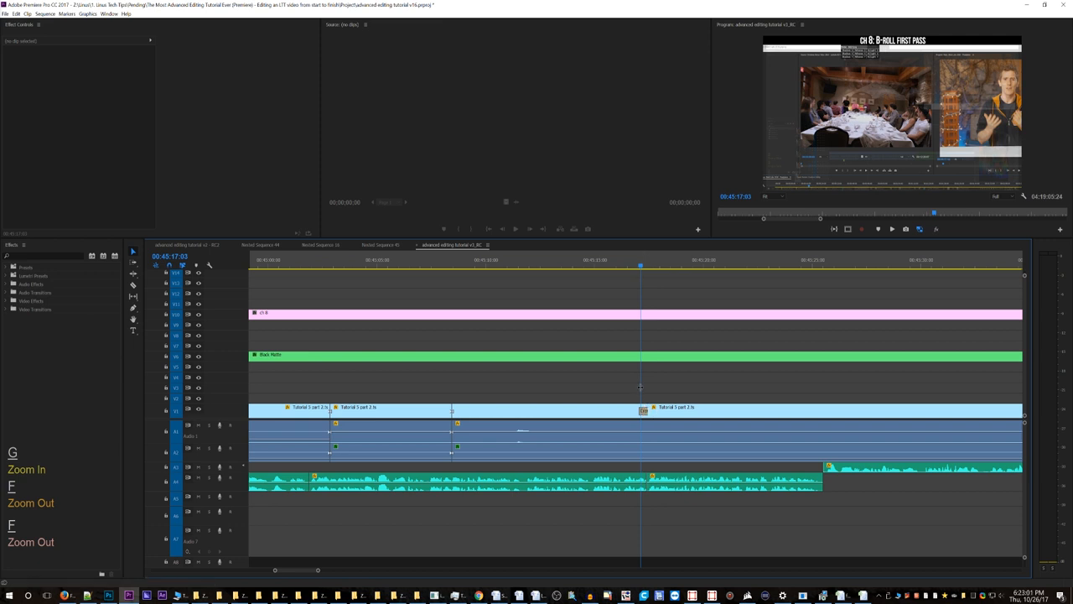
Step: Select the edit point between the tutorial clips to apply and then clear a cross-dissolve
click(640, 386)
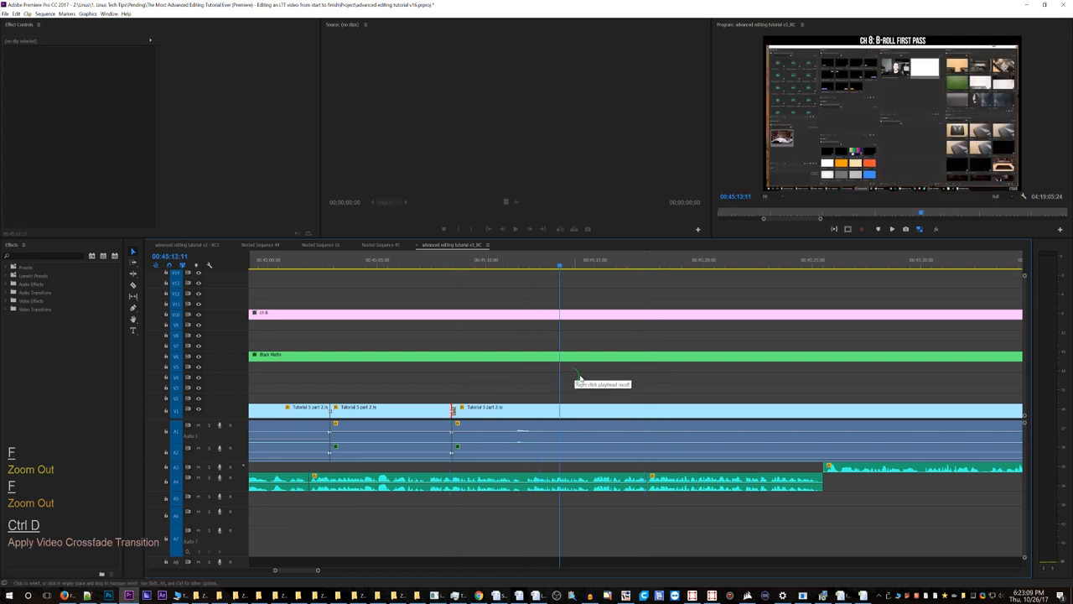
click(507, 264)
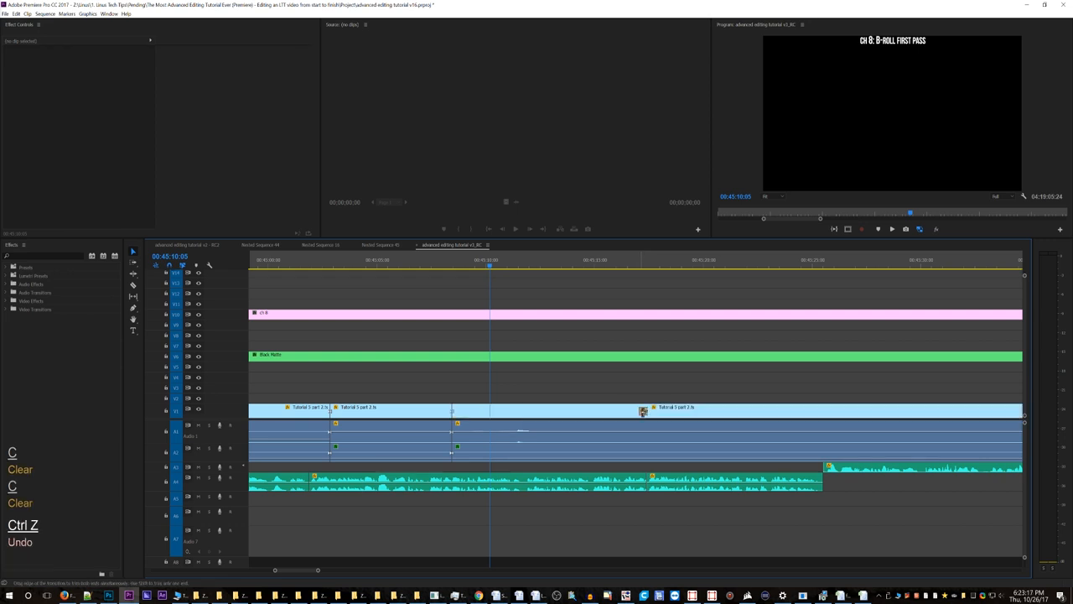
mouse_move(643, 411)
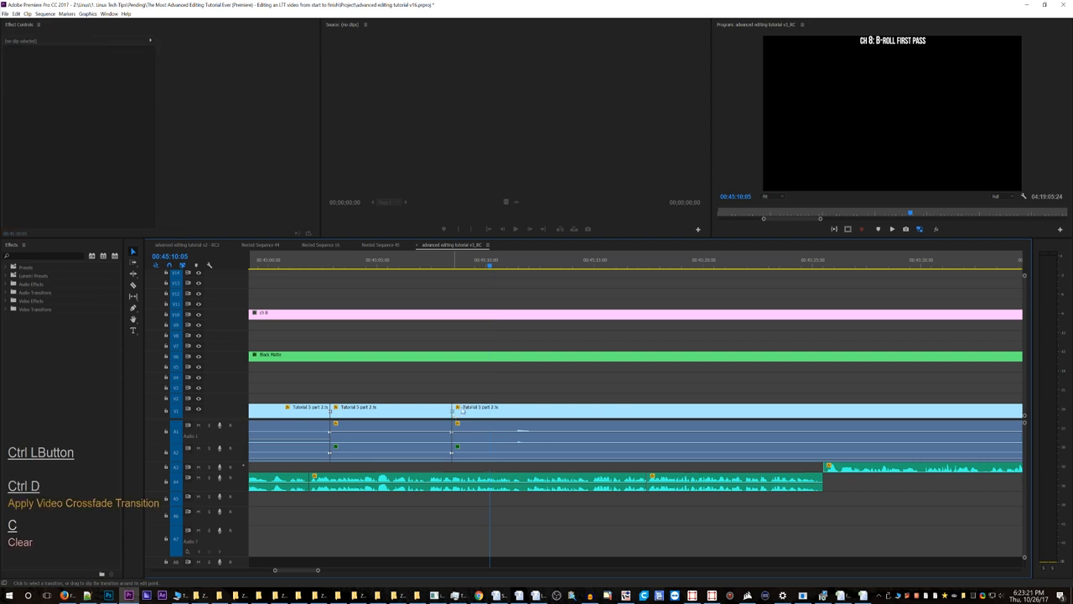
click(501, 272)
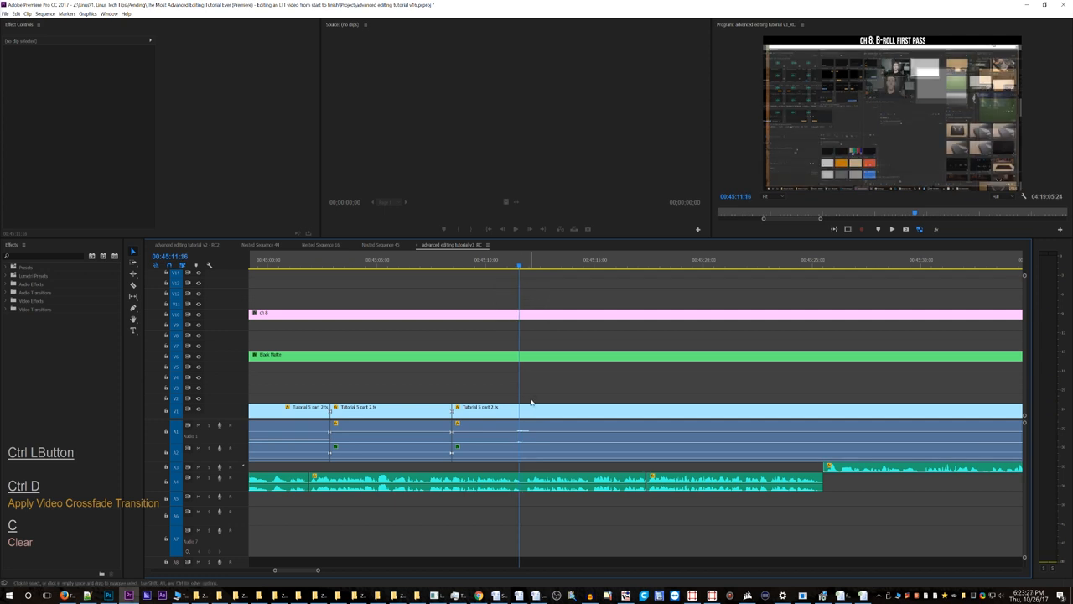
Step: Undo the last edit and match-frame the current clip's source footage into the Source Monitor
key(g)
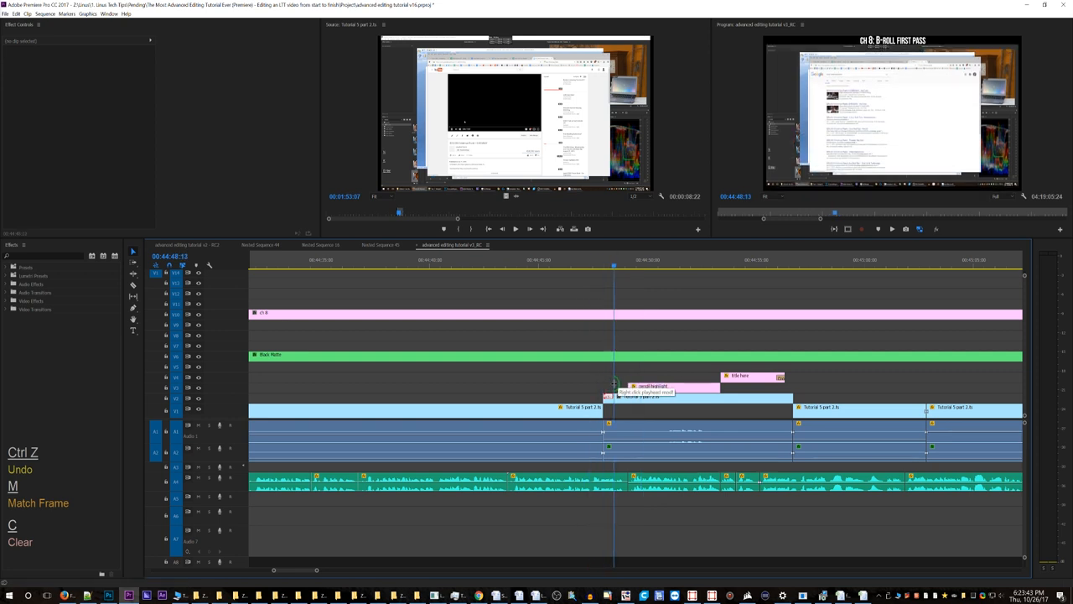
Step: Copy the tutorial clip and paste it onto the track above the main video, triggering an error
click(701, 409)
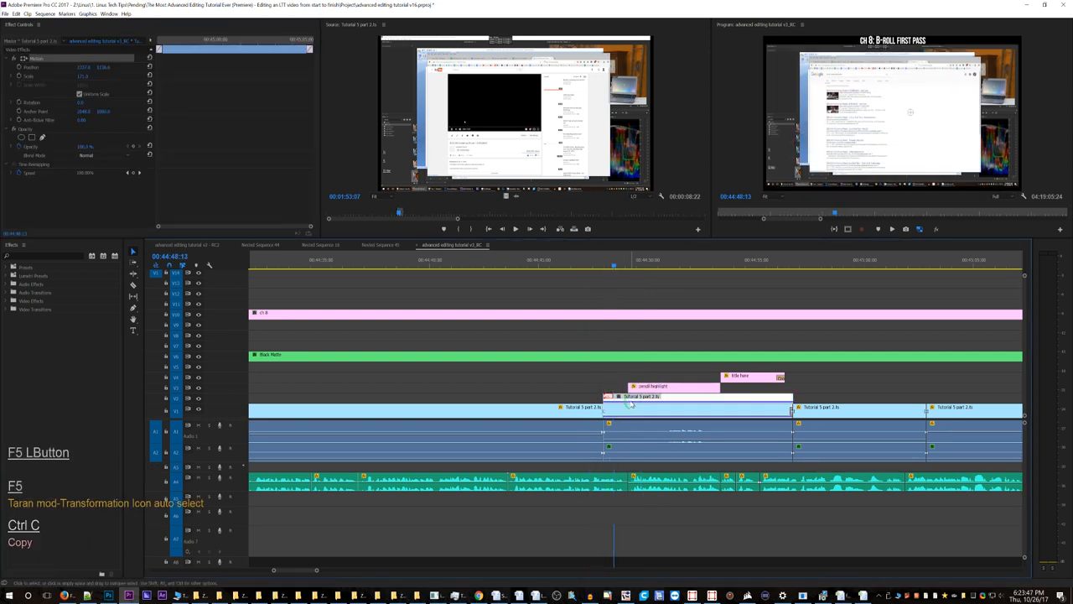
key(ctrl+v)
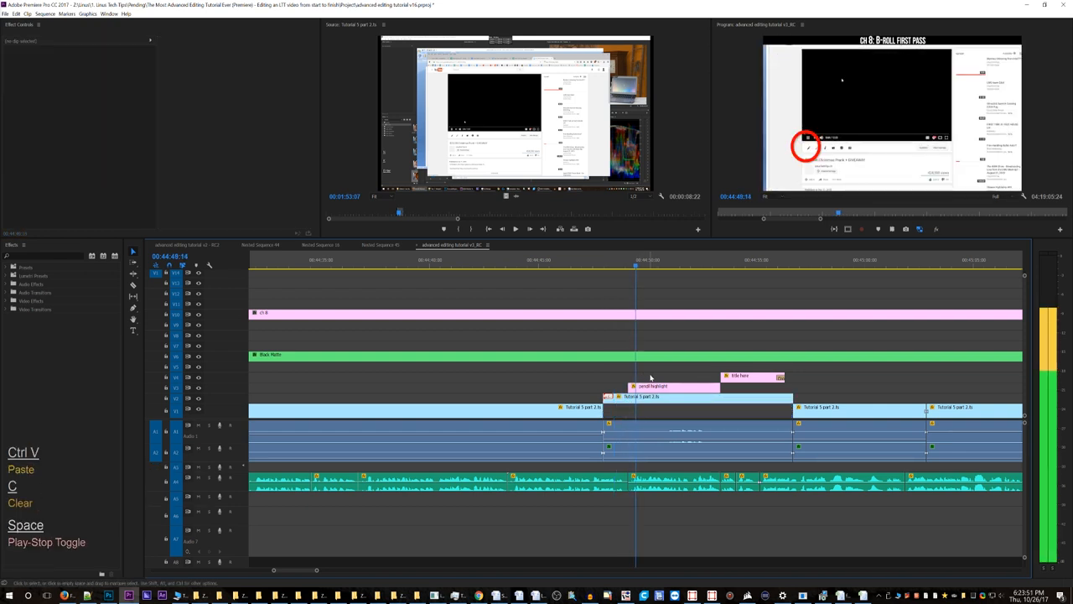
click(640, 395)
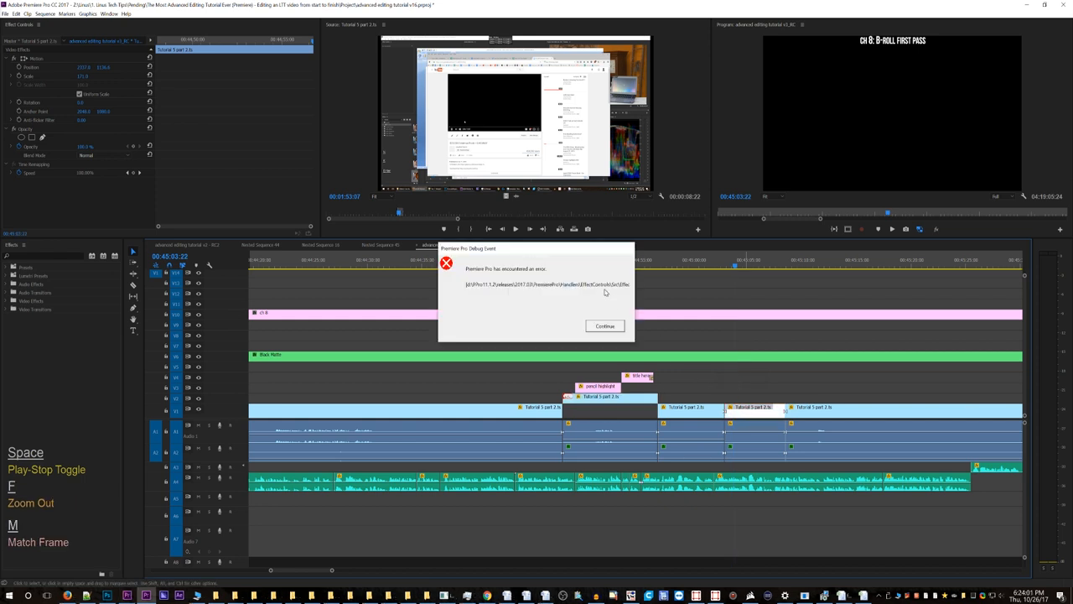
mouse_move(604, 329)
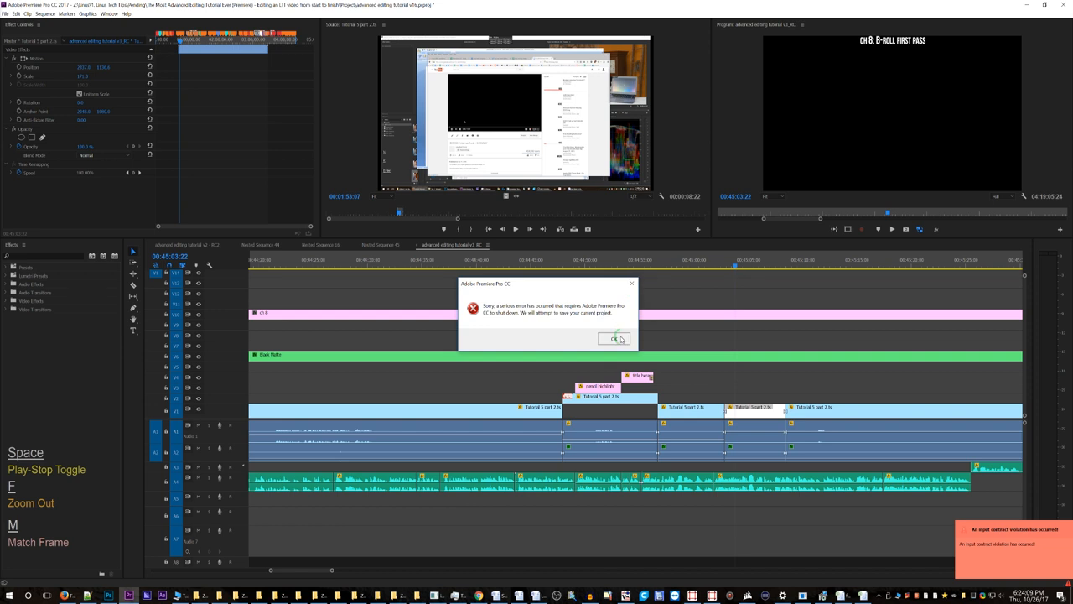
Step: Dismiss the serious error message warning that Premiere Pro must shut down and save the project
click(613, 339)
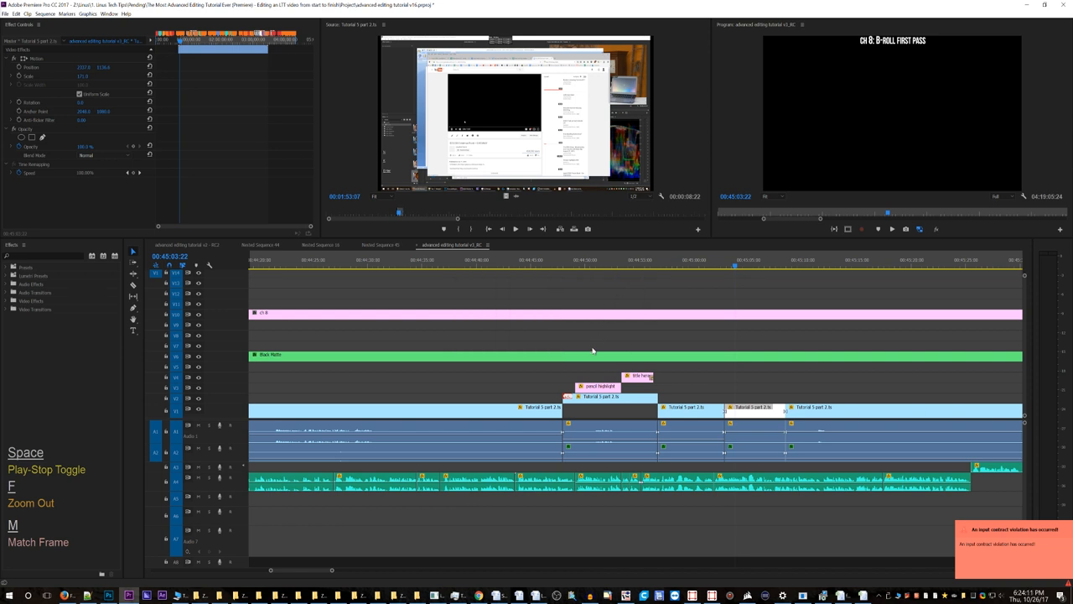